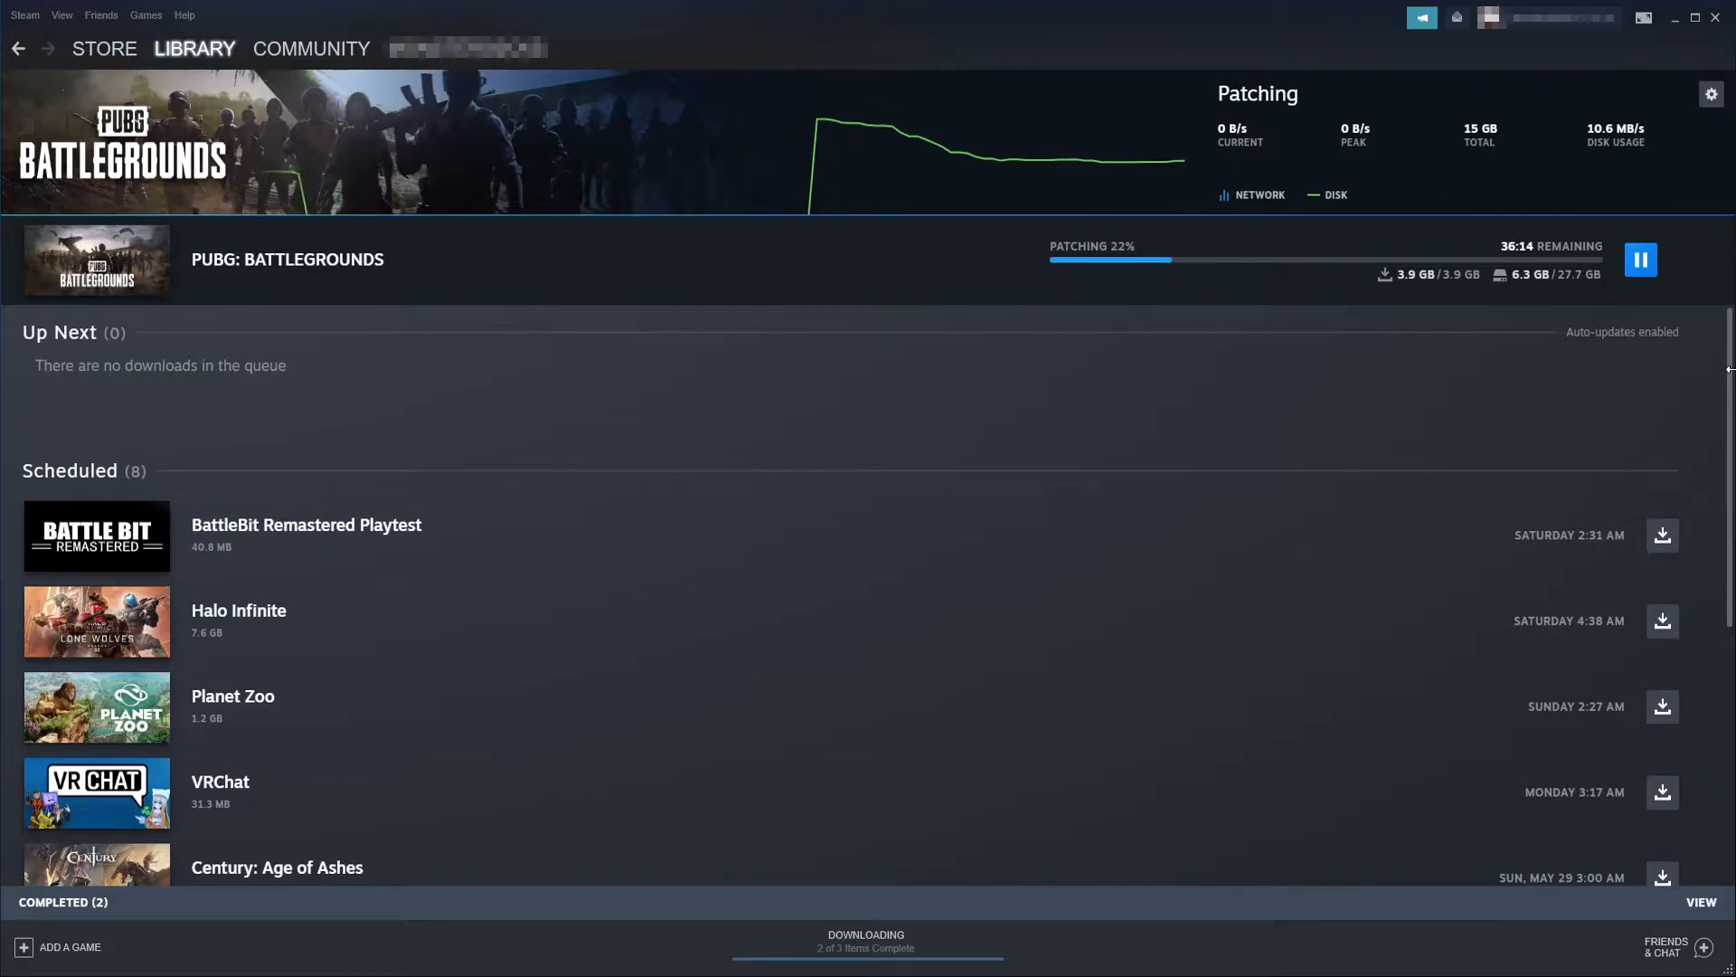
mouse_move(1249, 370)
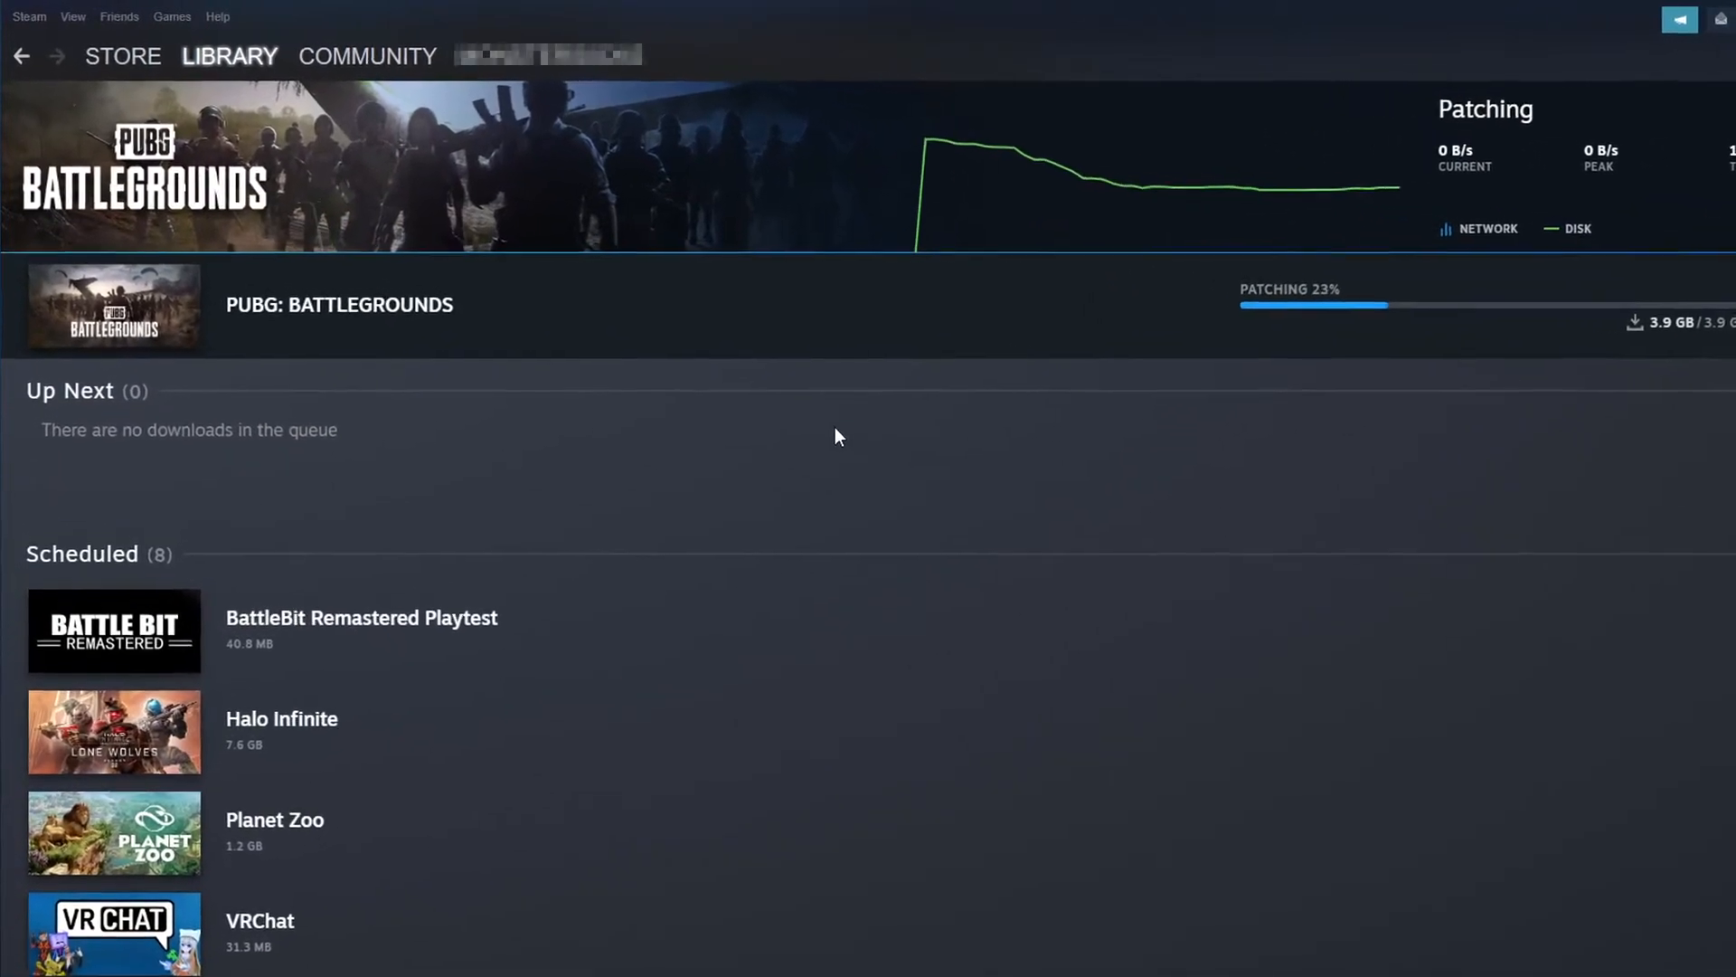
- Reveal the Steam menu's client-wide options over the downloads page
left_click(29, 15)
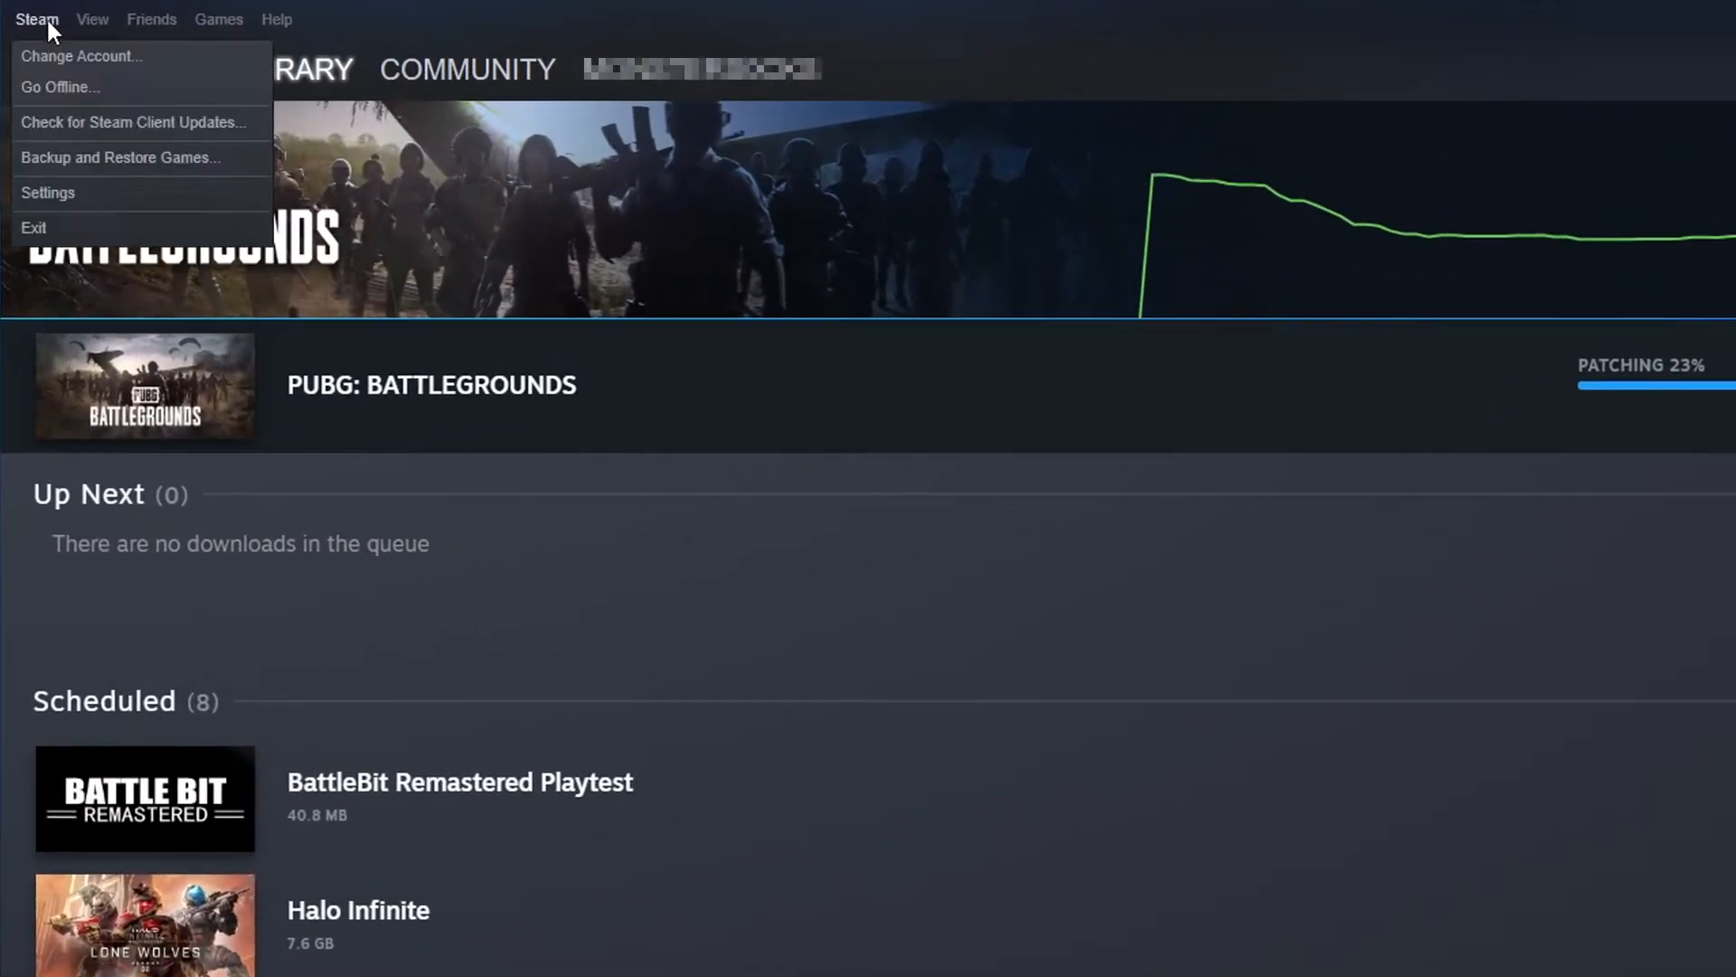
- In Downloads settings, restrict game auto-updates to between 8:00 and 7:00 and confirm
left_click(48, 192)
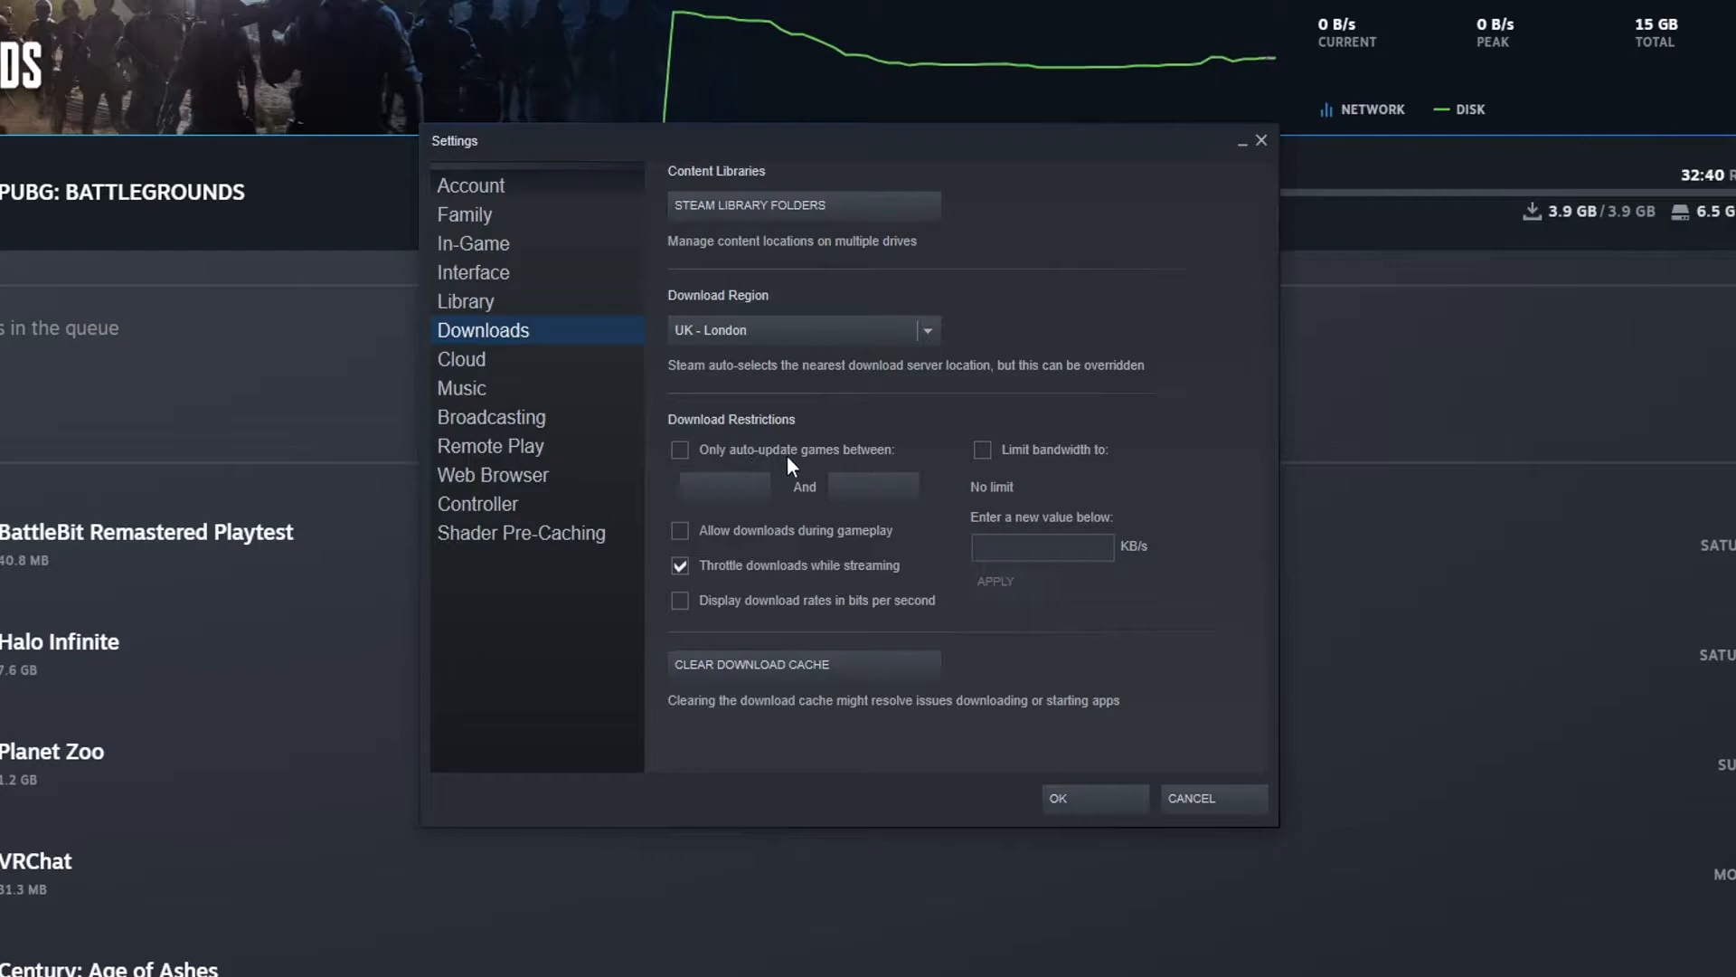
left_click(680, 449)
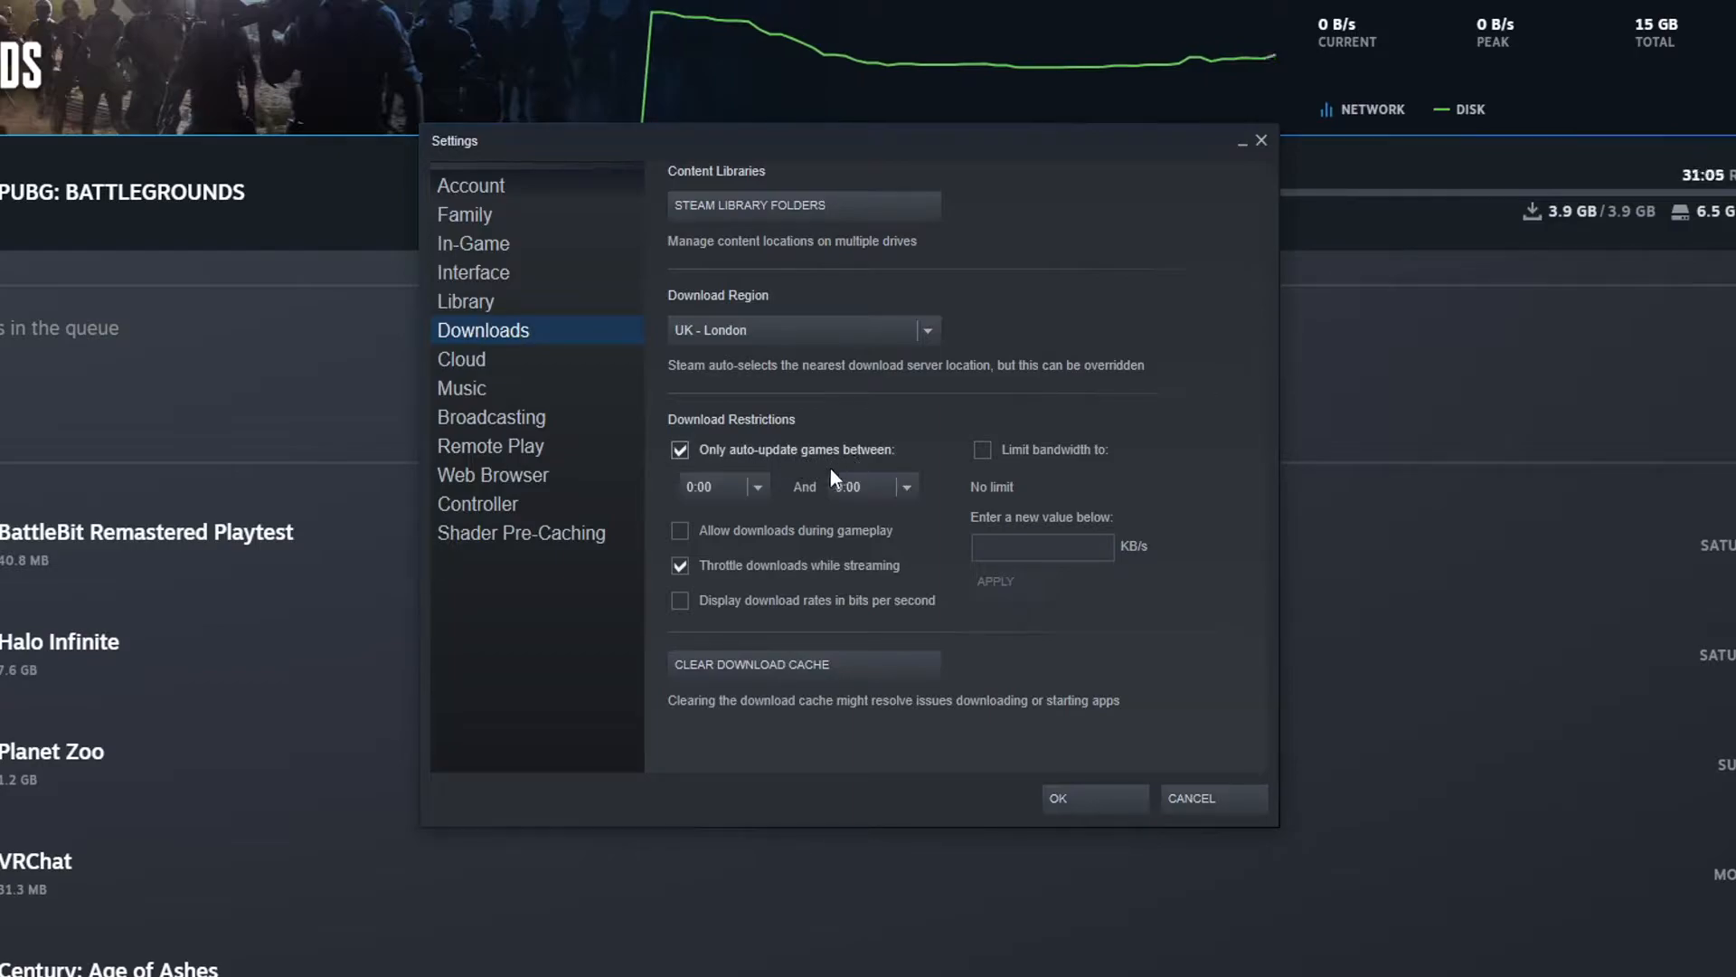
left_click(904, 486)
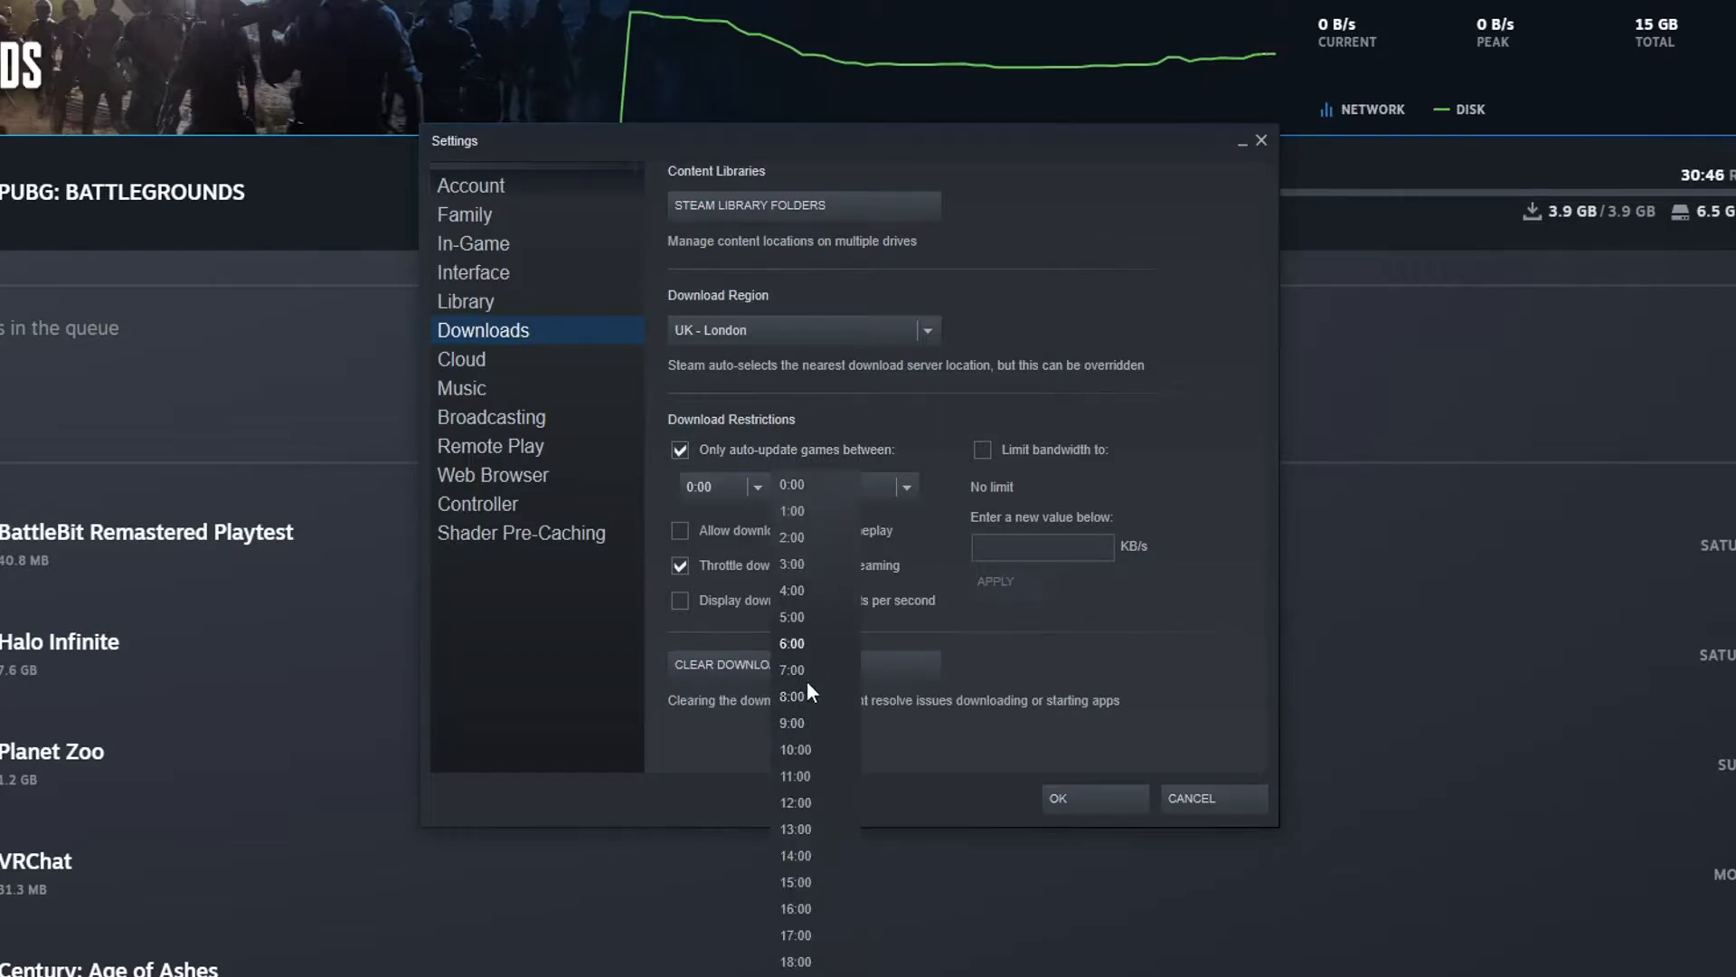
left_click(790, 695)
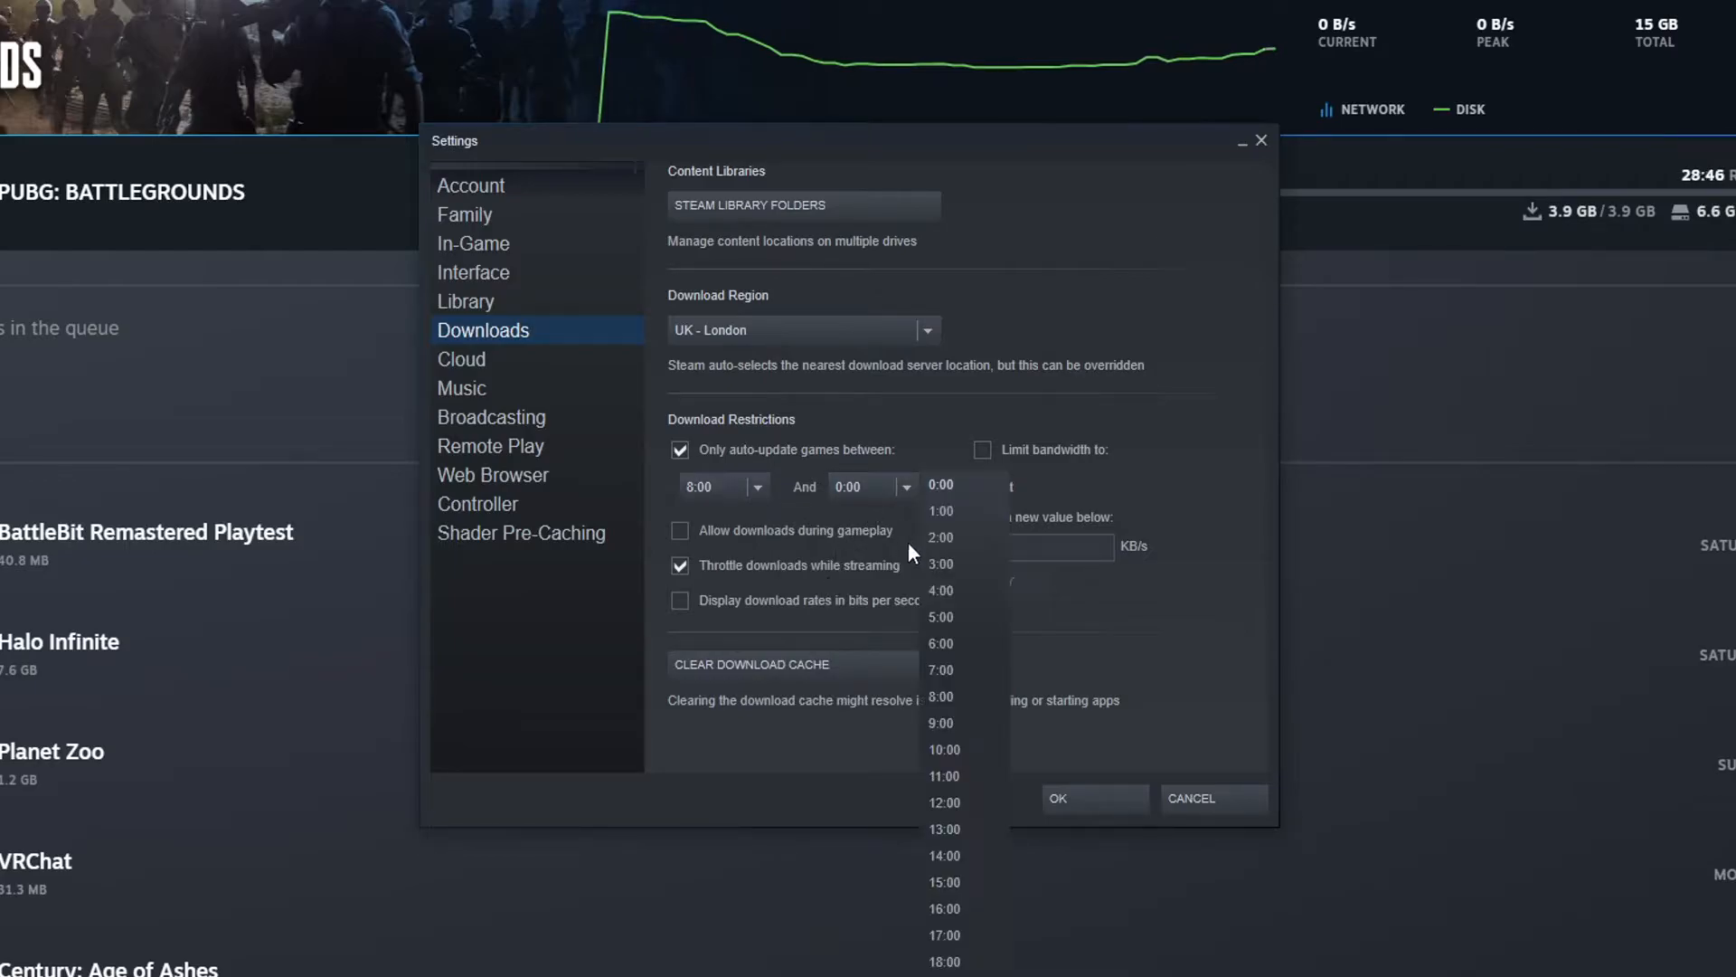
left_click(941, 670)
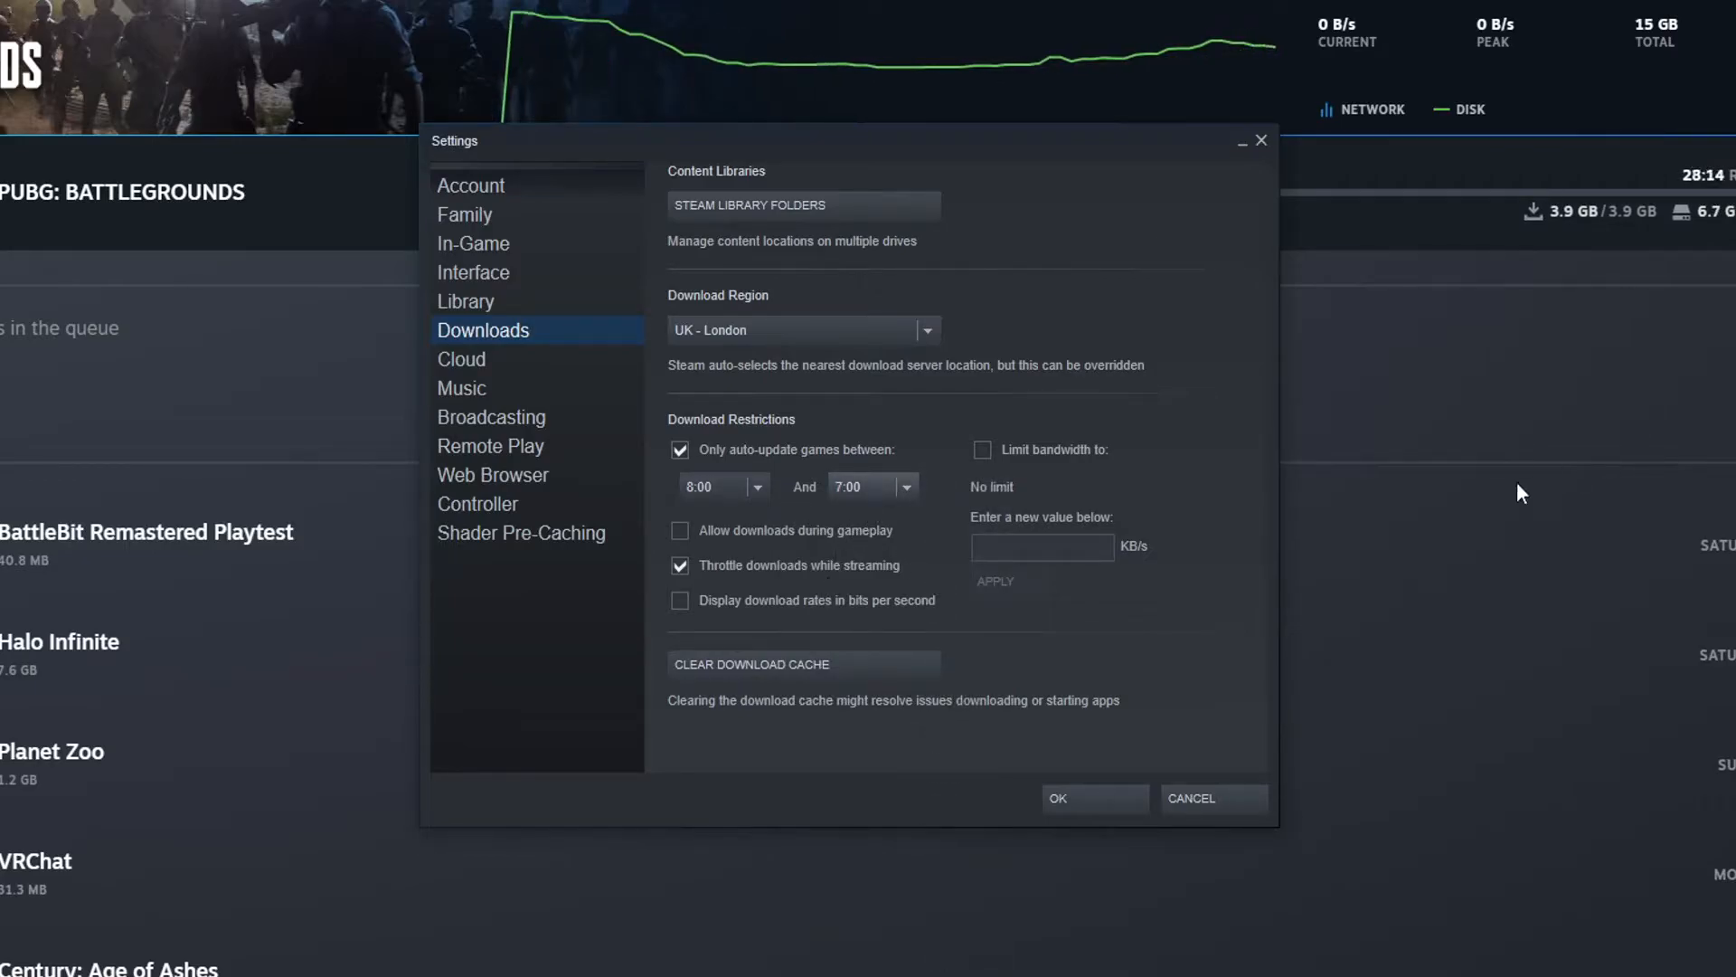
left_click(1091, 797)
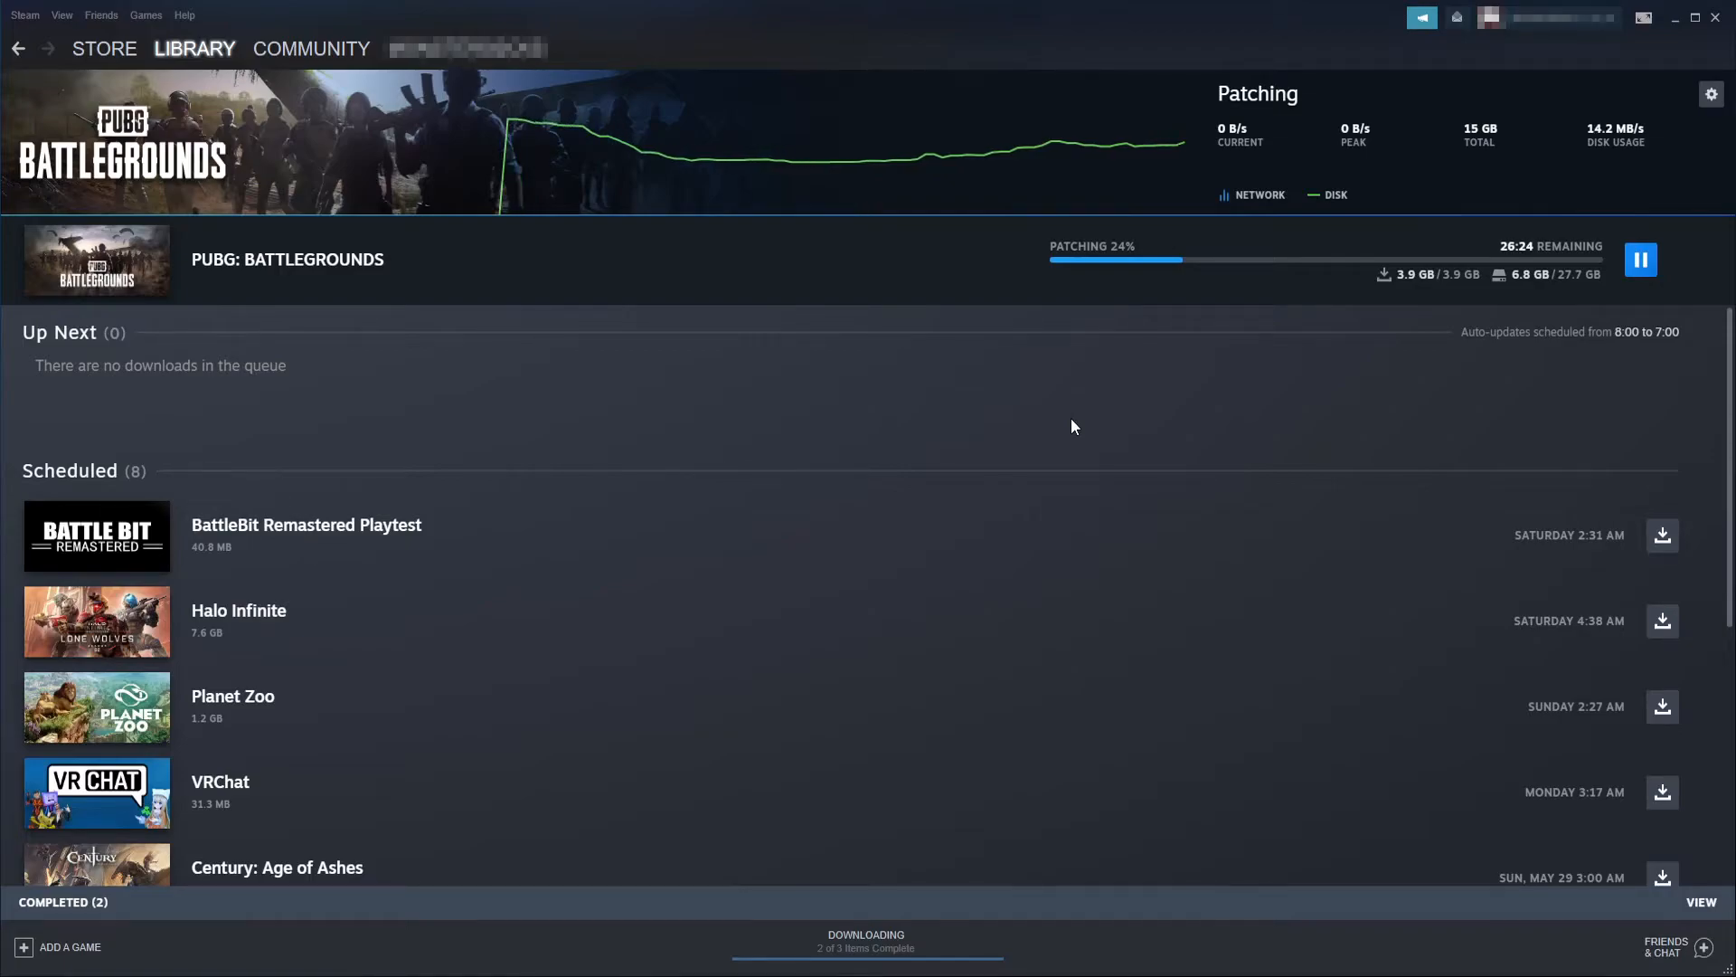
- Go to the library home and bring up the options for Age of Empires II (2013)
left_click(194, 48)
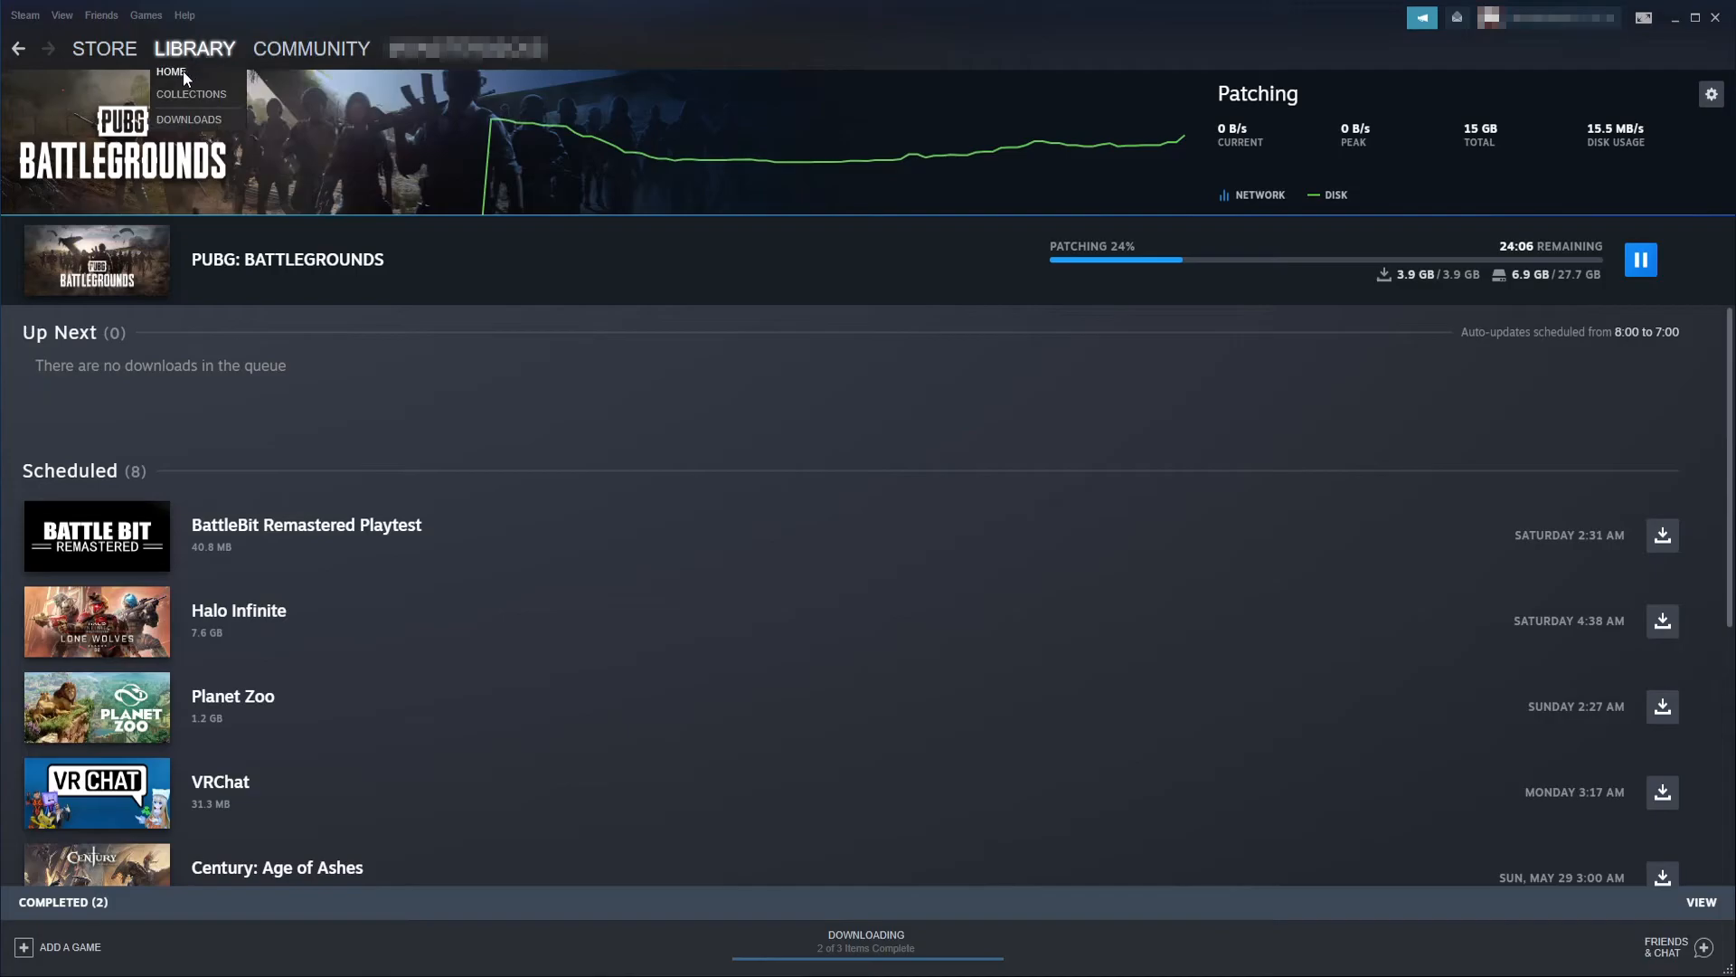
left_click(171, 73)
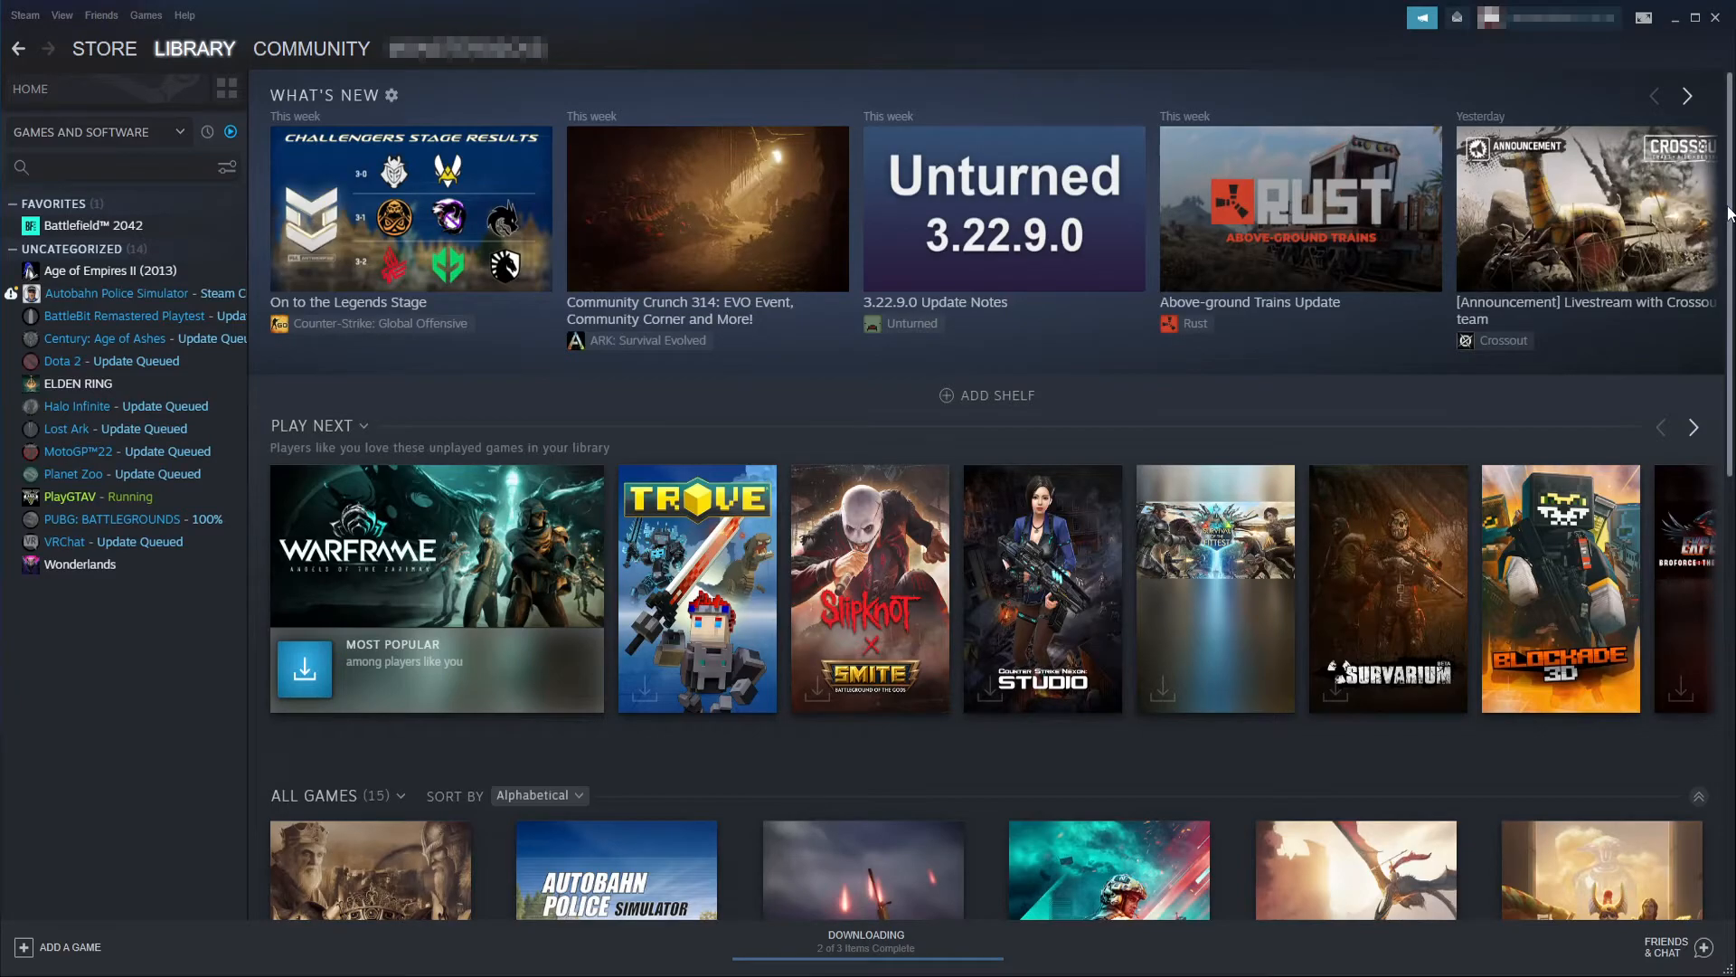
left_click(464, 48)
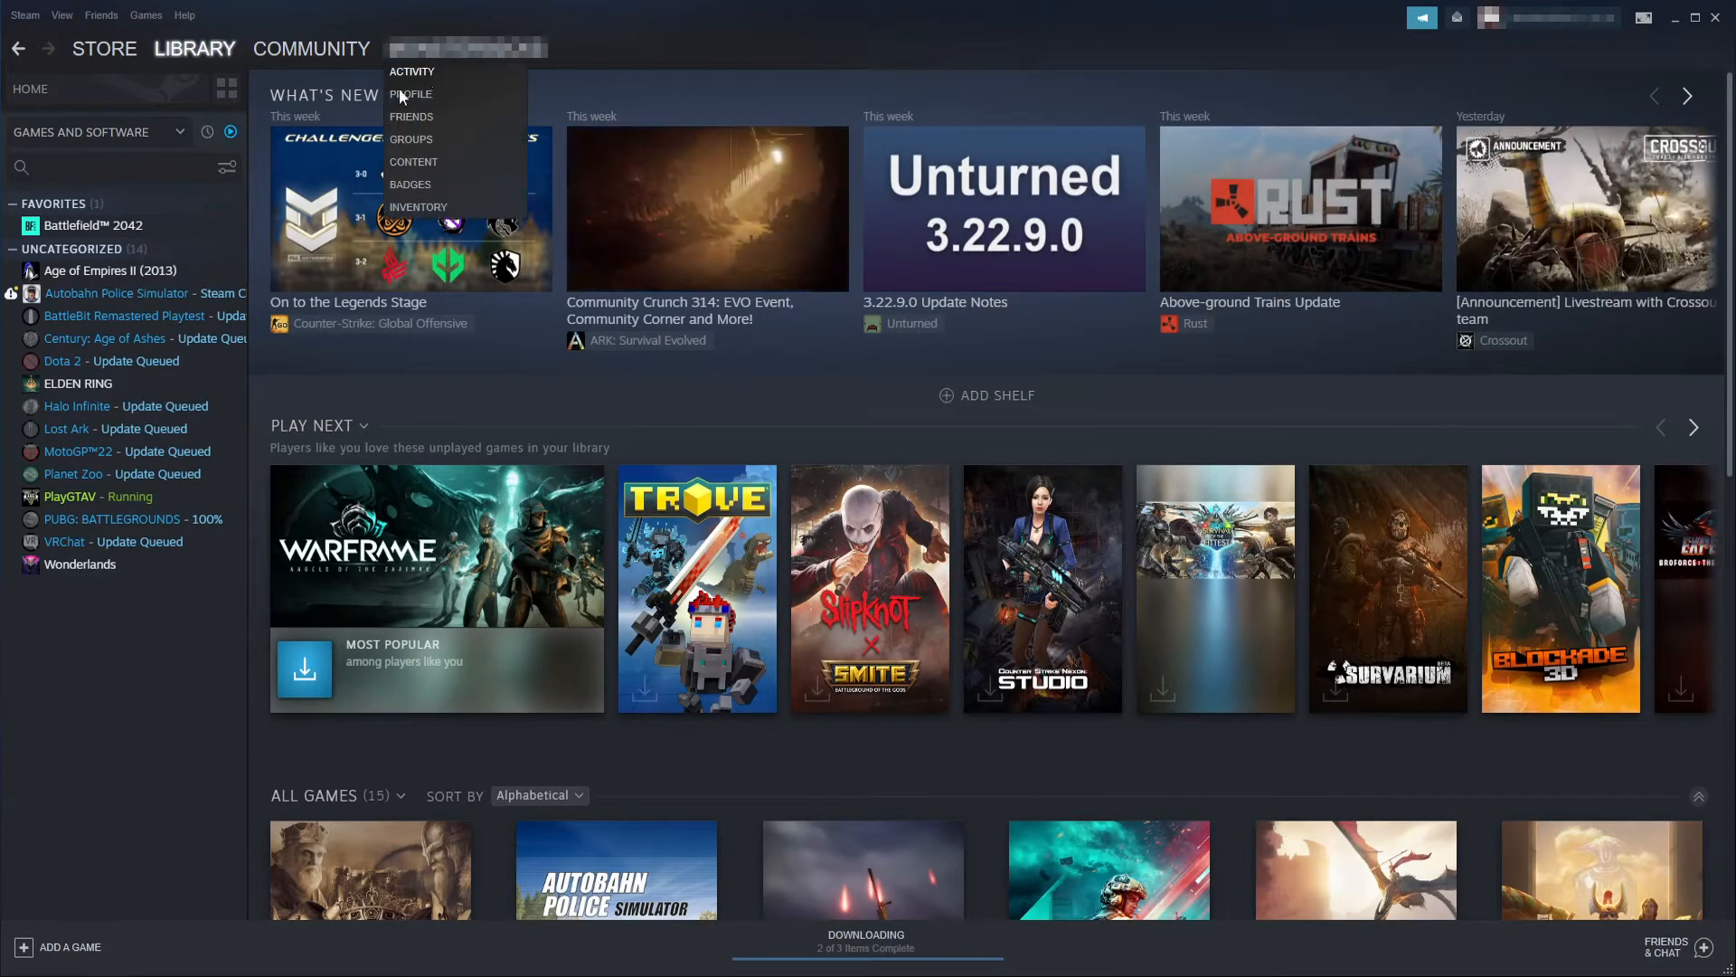
right_click(110, 270)
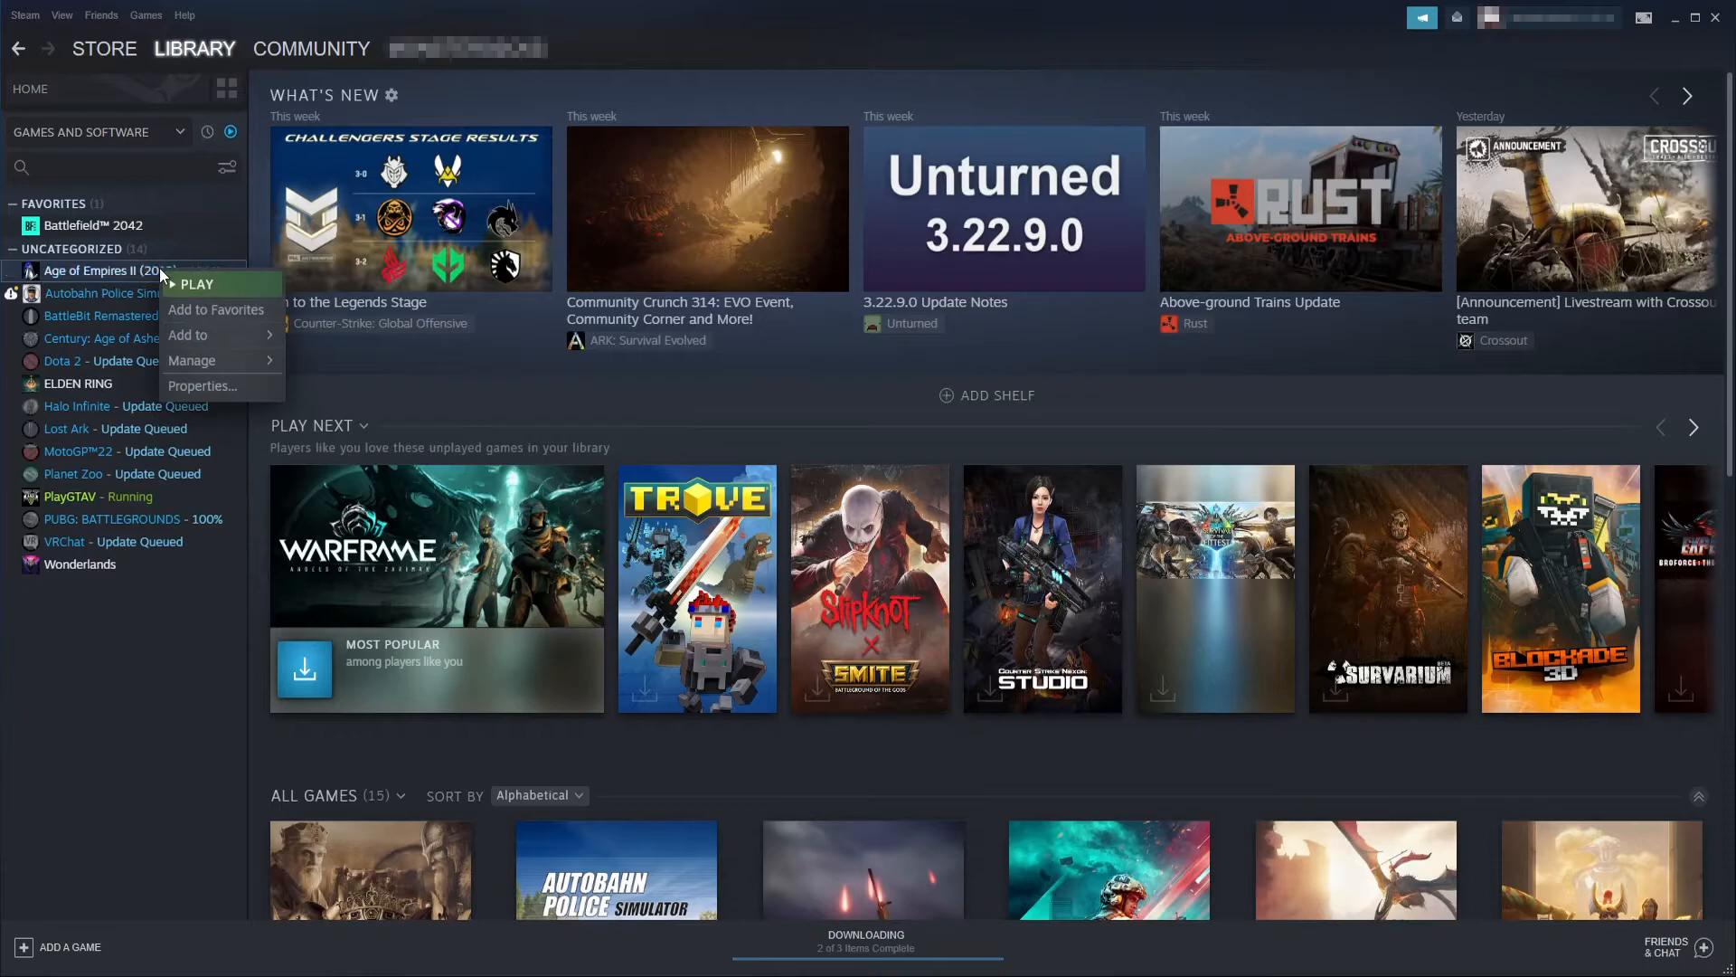
- In the game's Updates properties, choose 'Only update this game when I launch it'
left_click(202, 385)
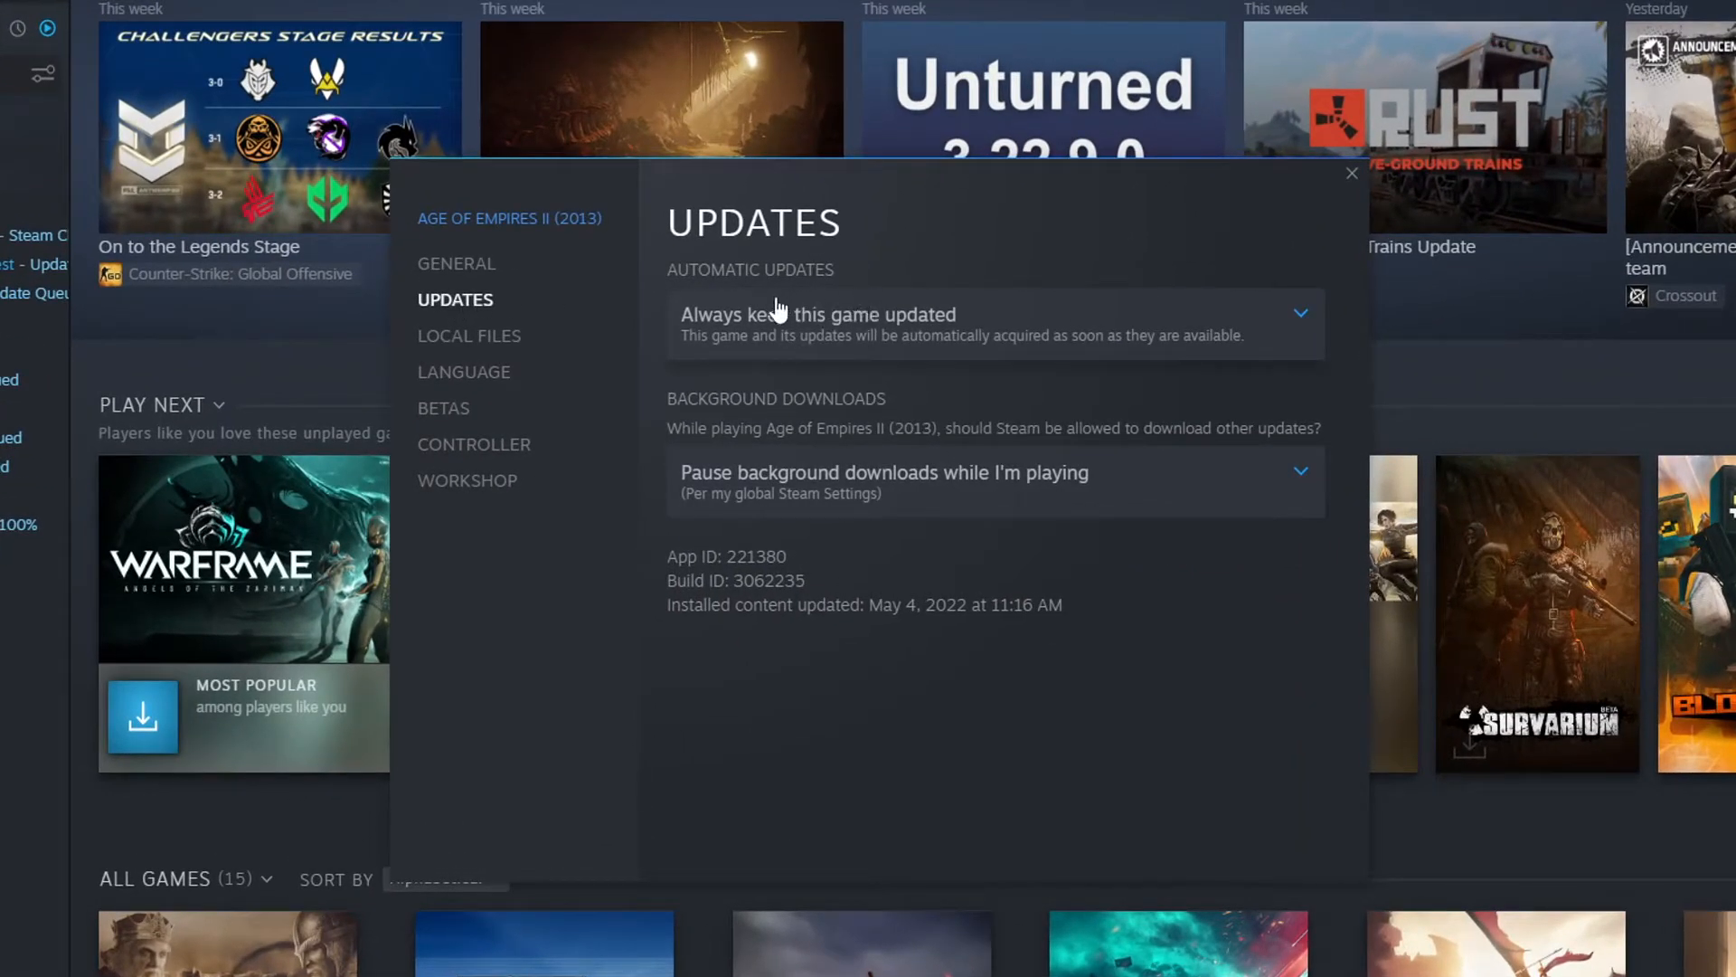
mouse_move(1050, 340)
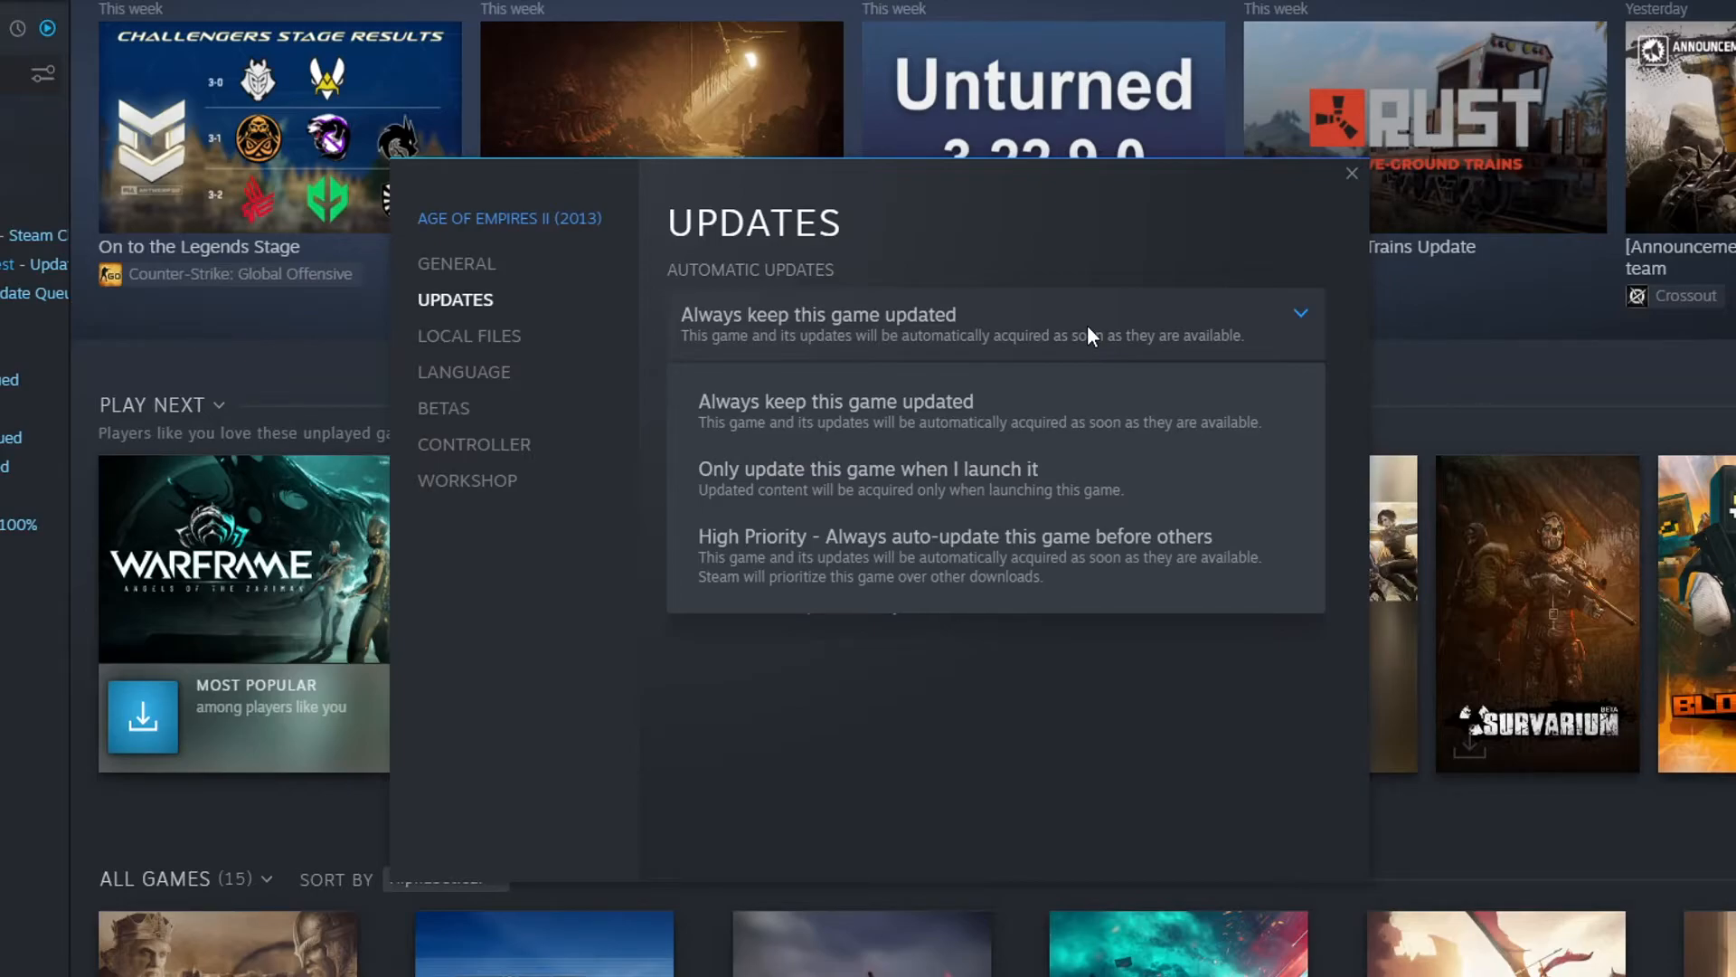
mouse_move(985, 478)
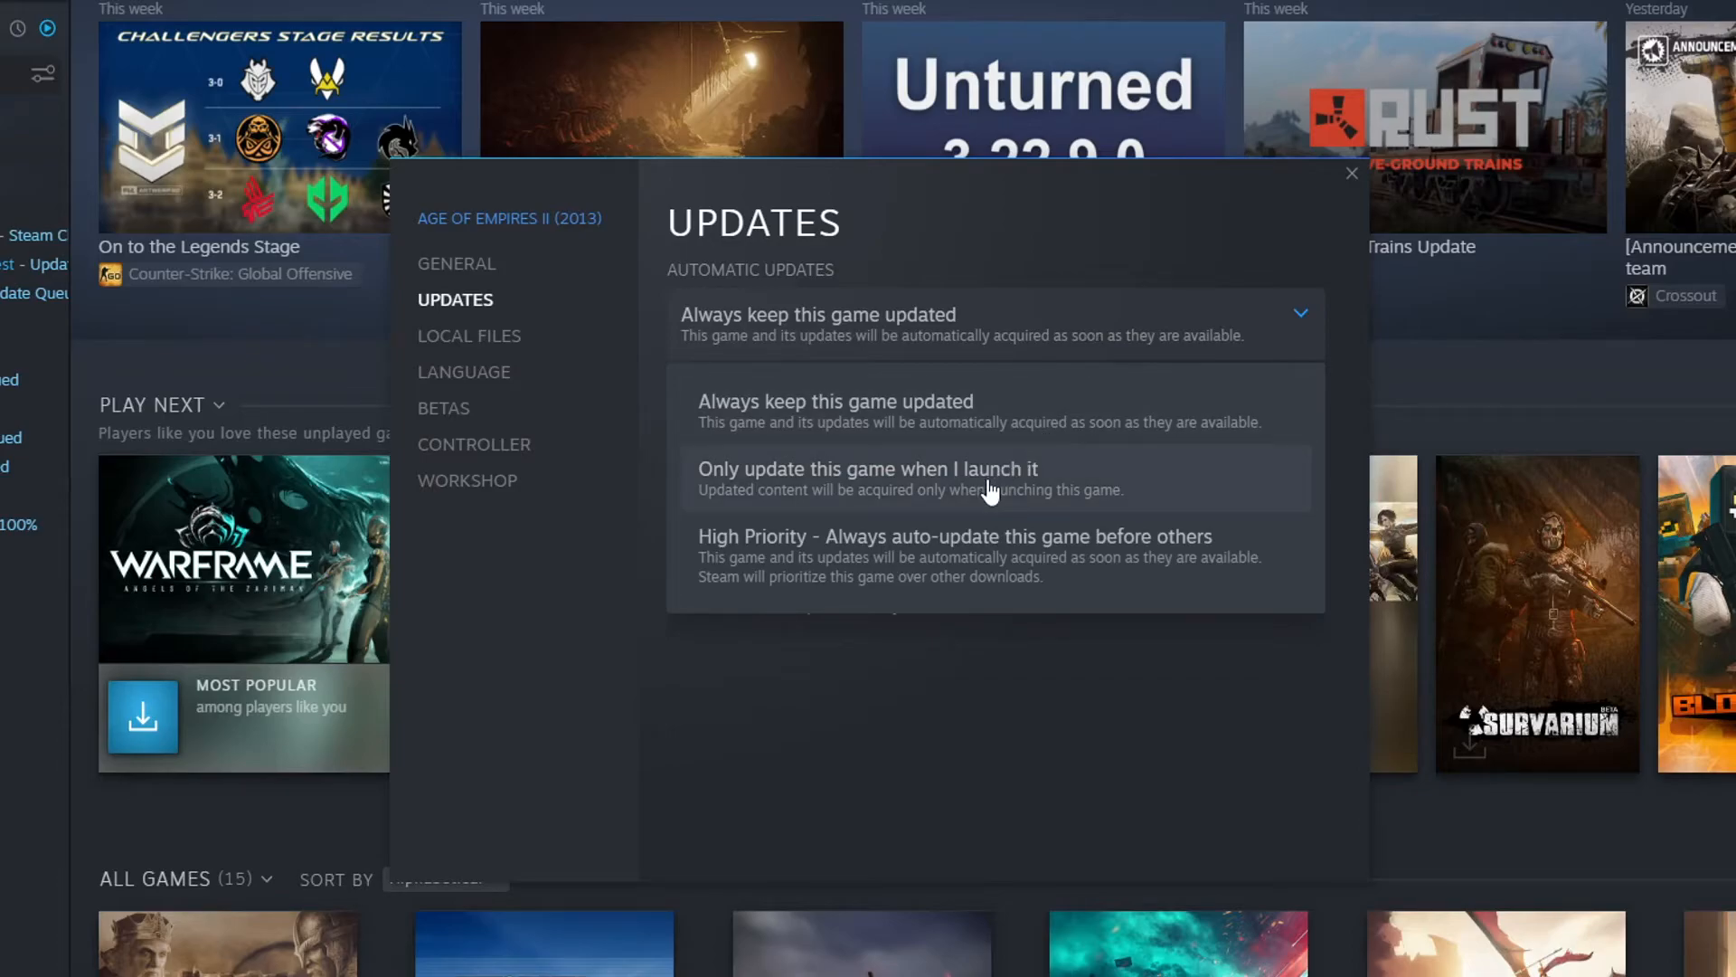
left_click(868, 469)
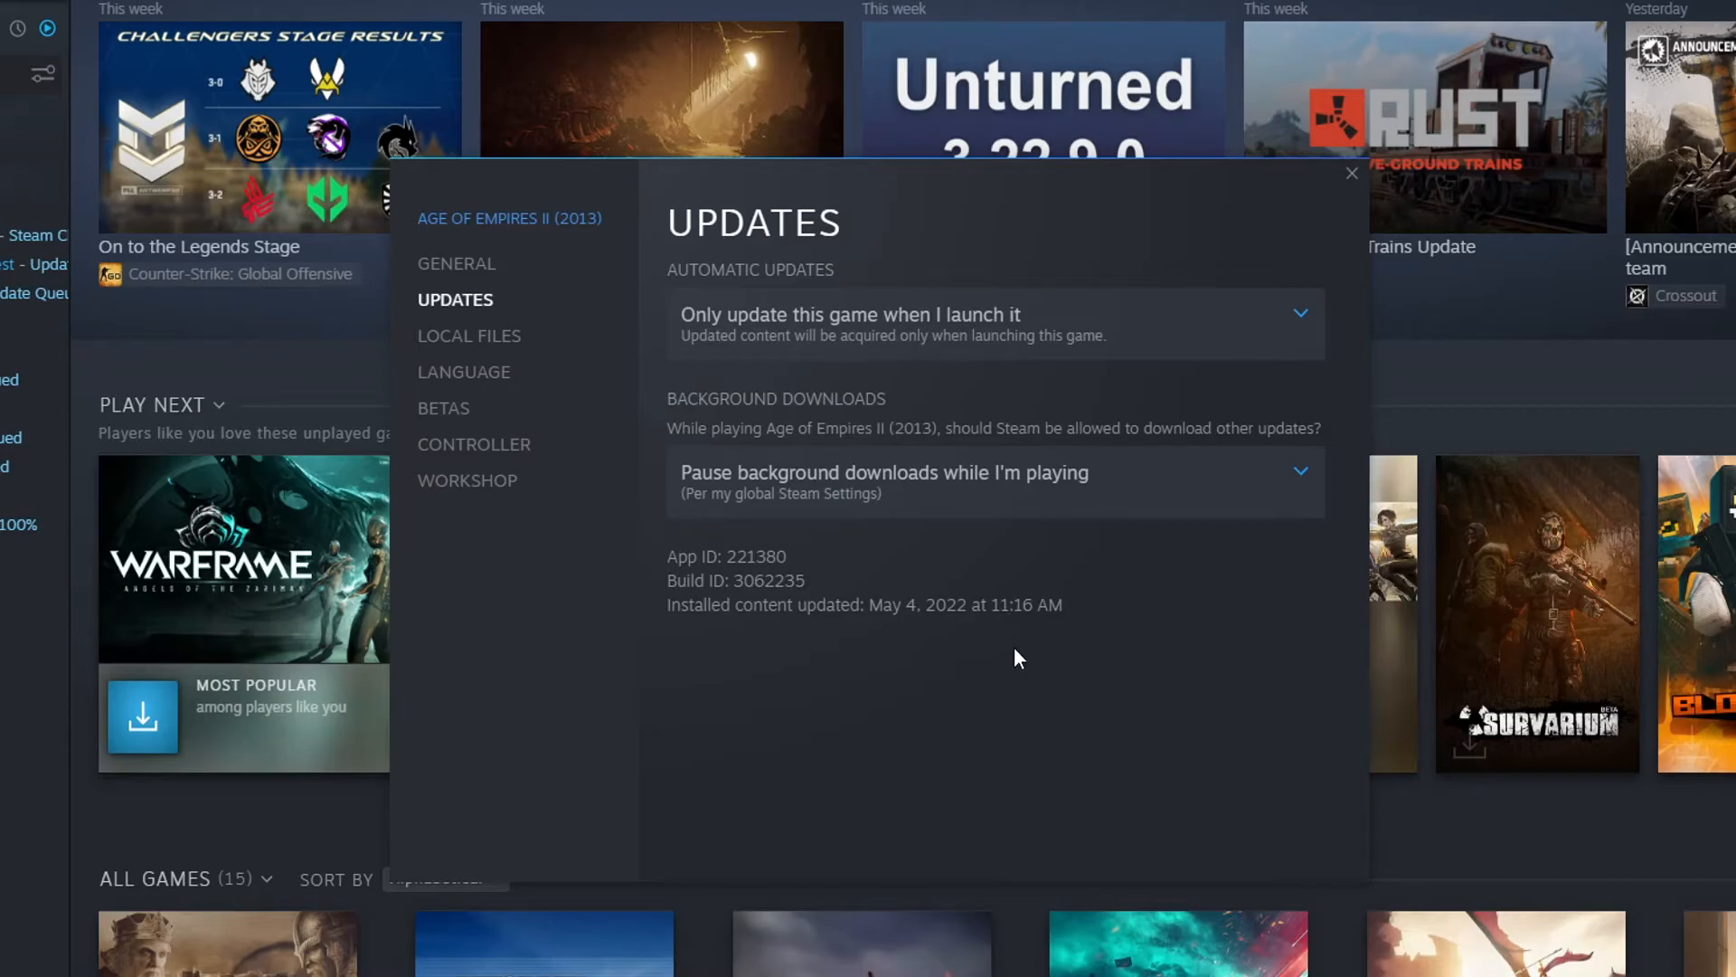